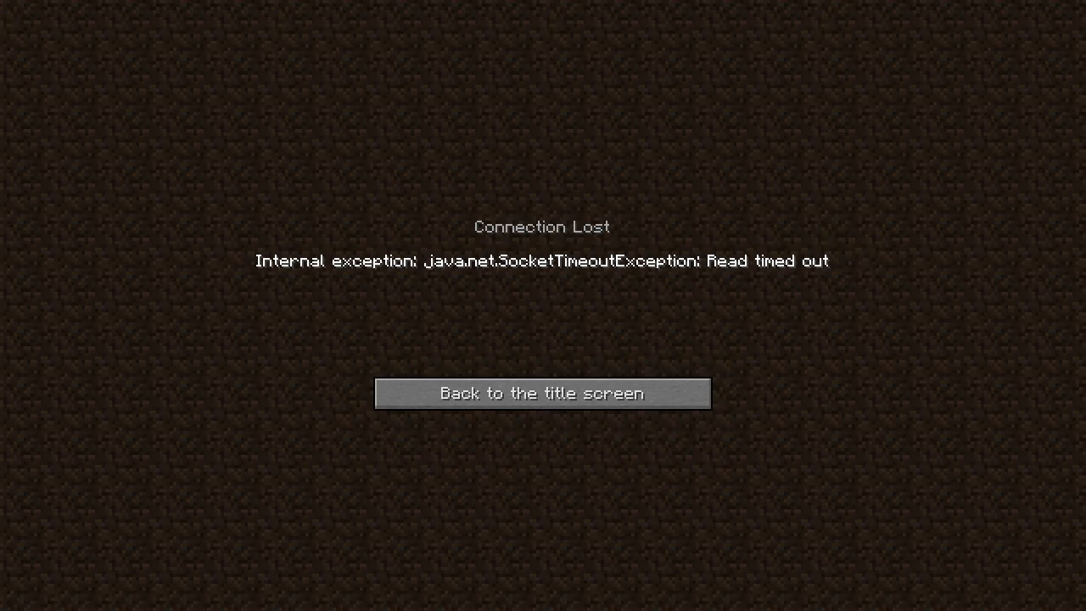
Dismiss the timeout error and retry joining the Oceancraft server twice.
click(544, 394)
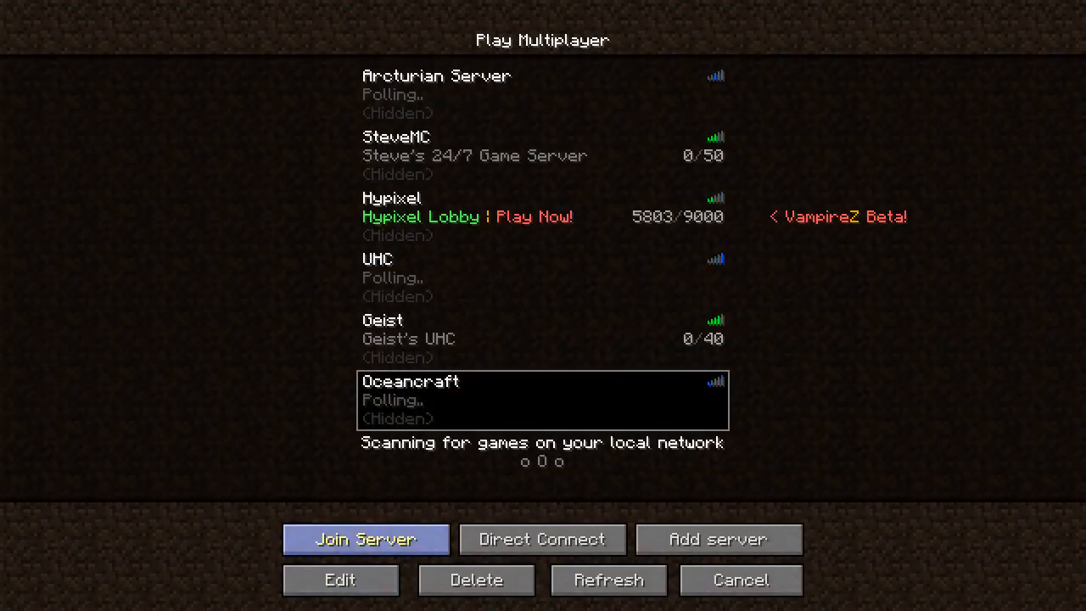
click(365, 540)
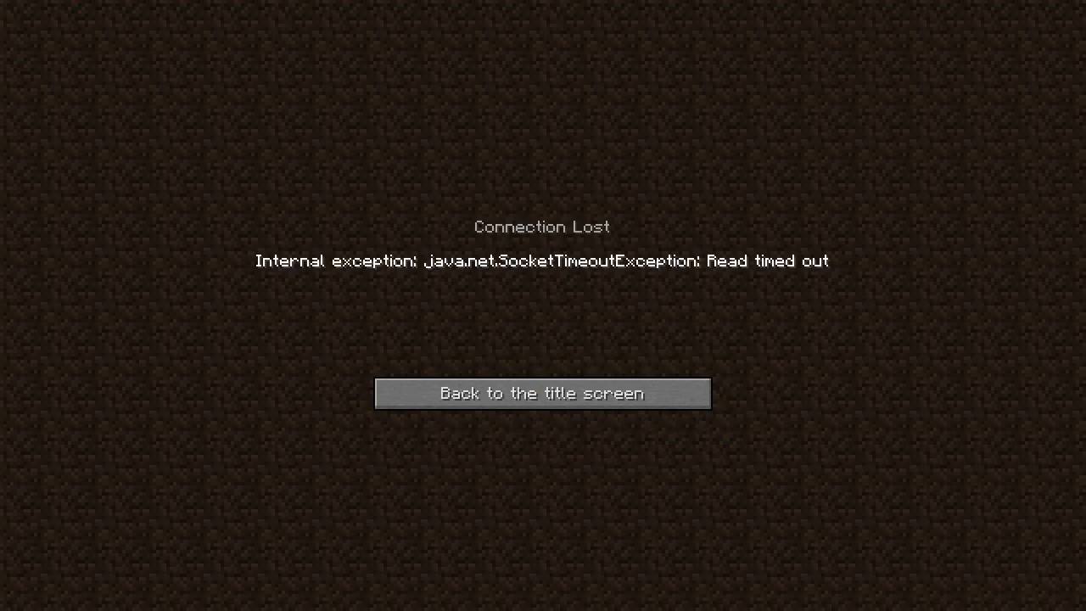
click(543, 394)
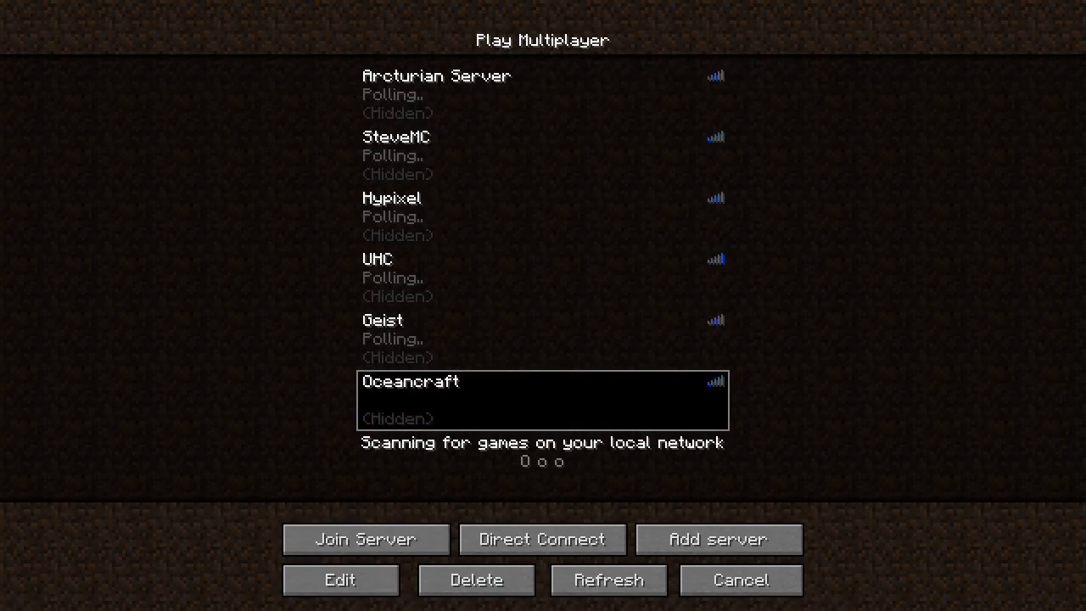
click(365, 540)
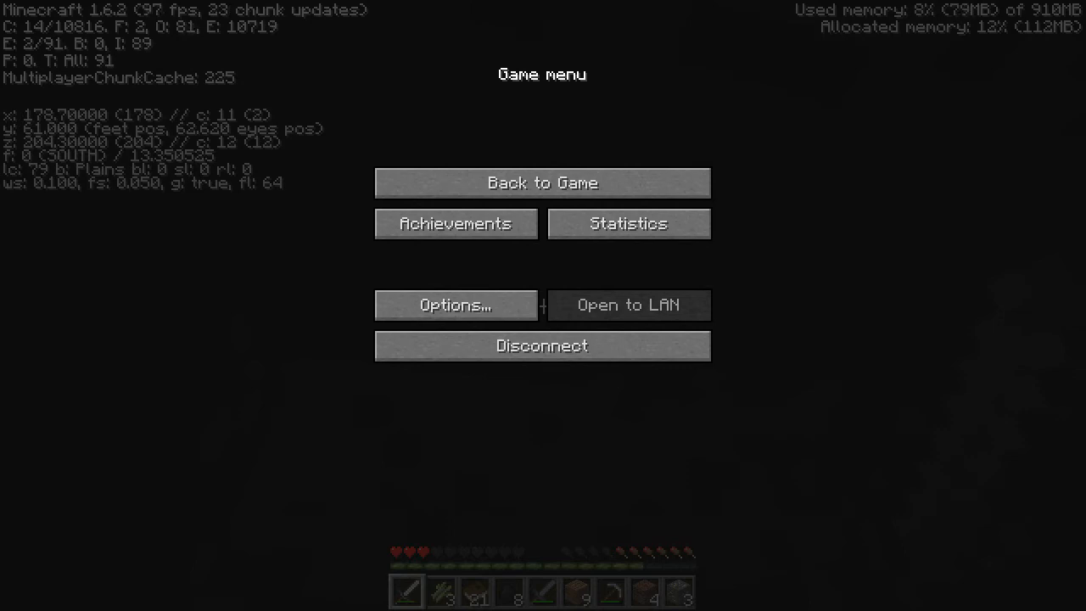
Close the game menu with Back to Game and resume play by the lake.
click(543, 184)
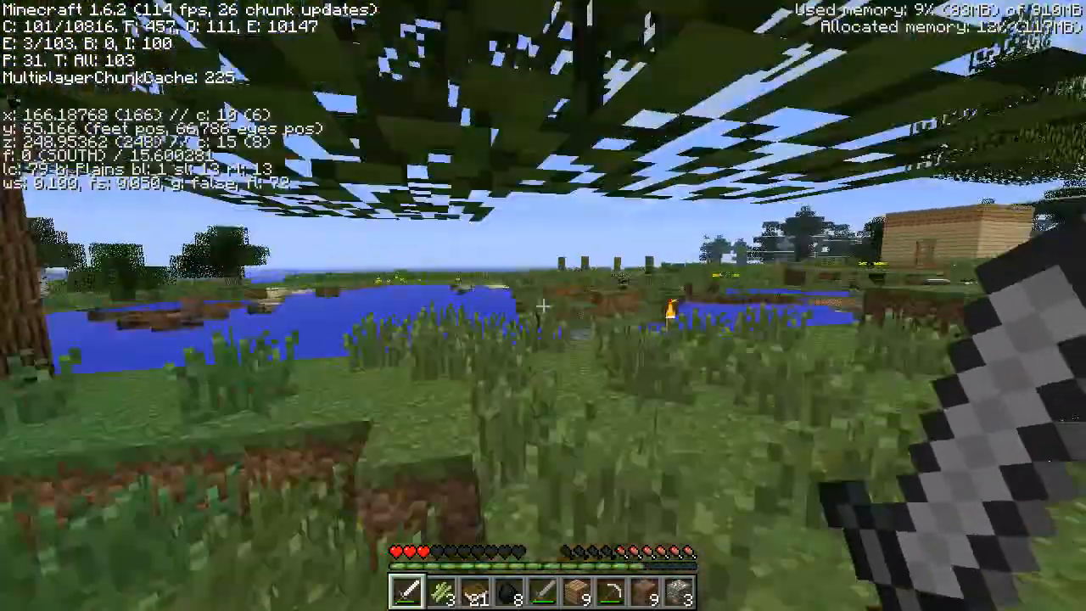
Check the inventory contents a couple of times while walking toward the wheat farmland.
key(e)
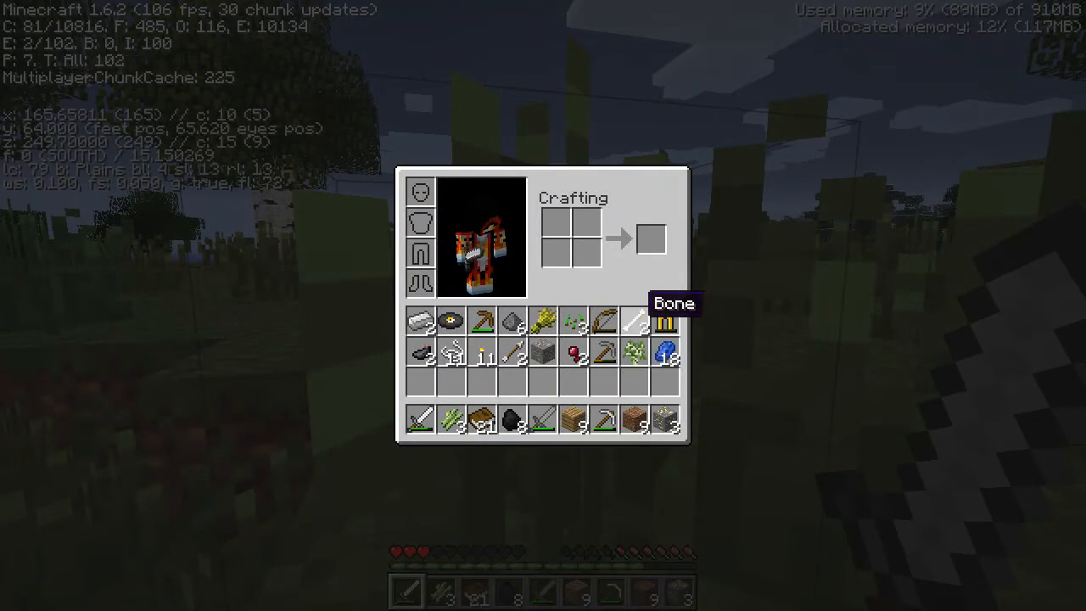
key(Escape)
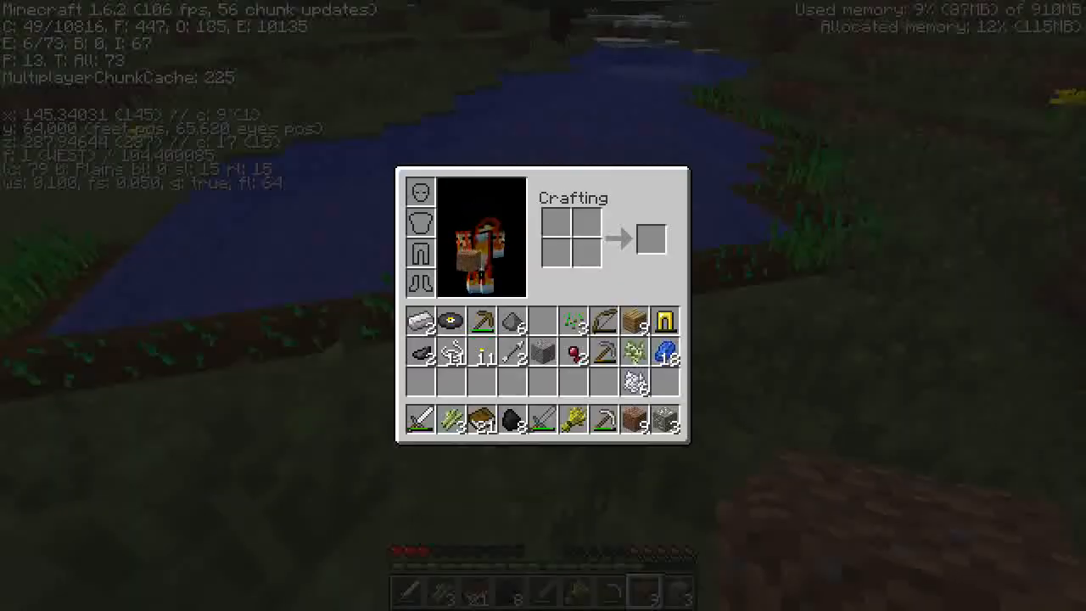
key(e)
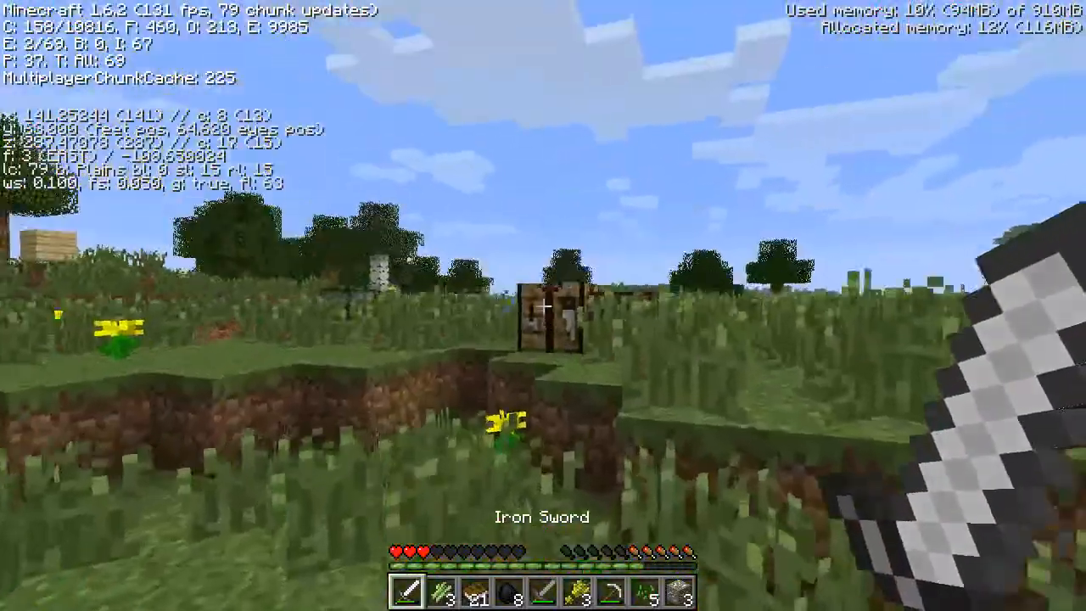
key(e)
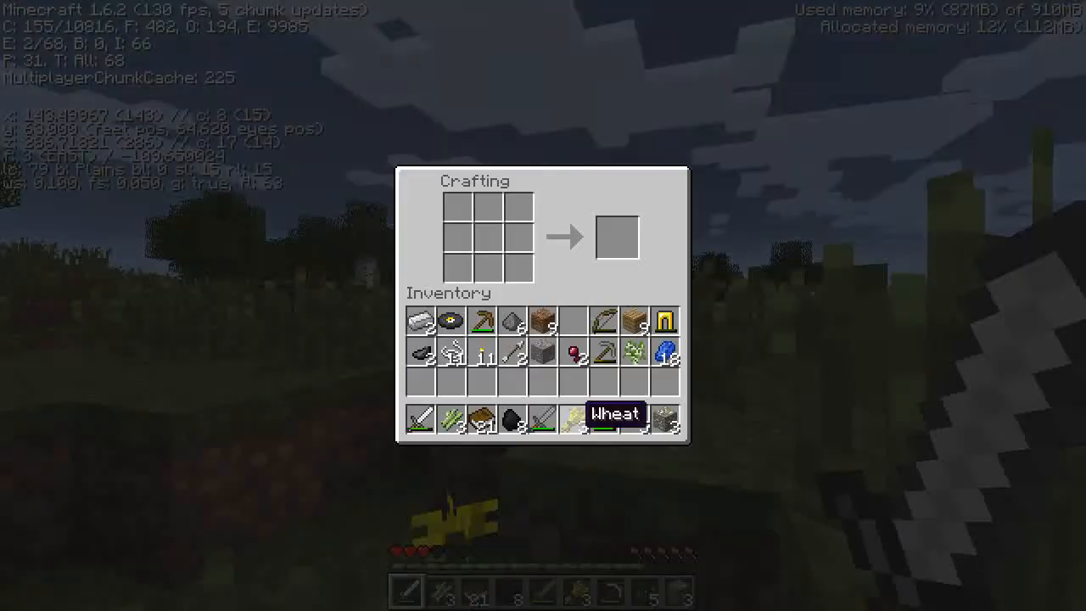
key(e)
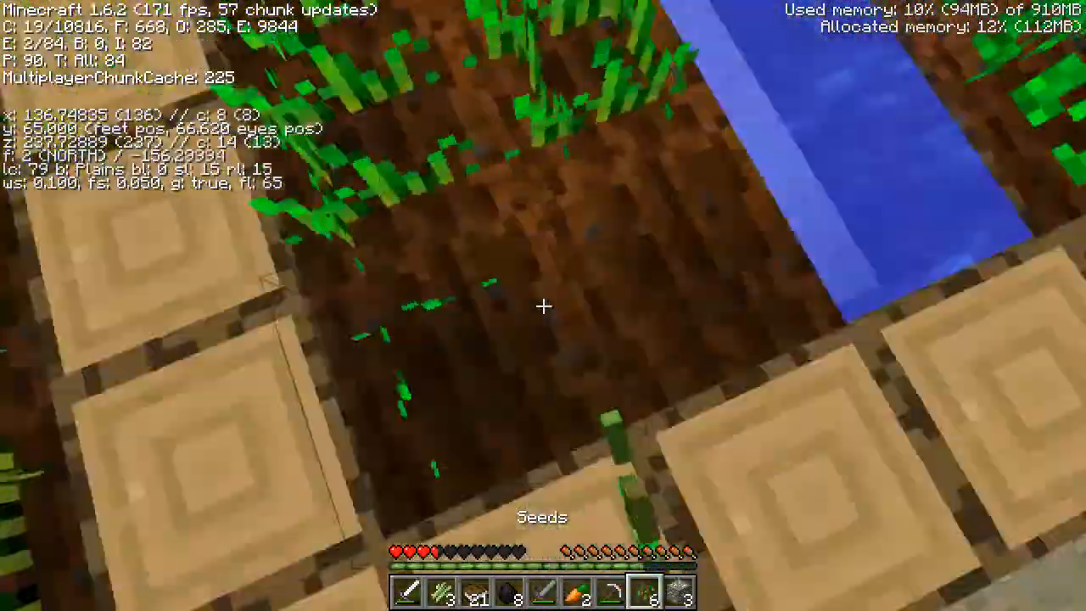
mouse_move(543, 306)
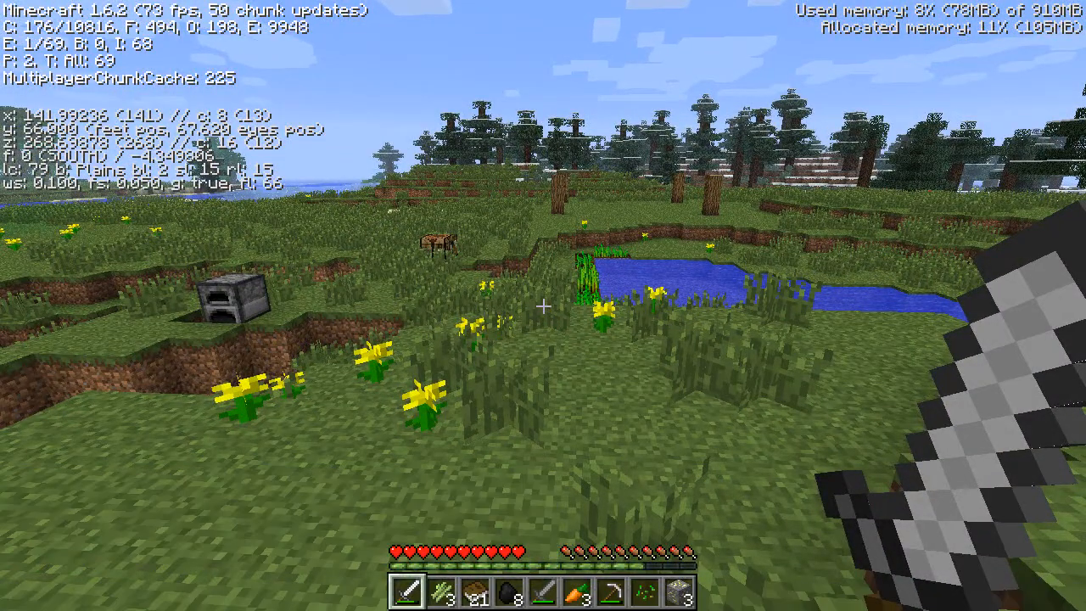
Show the player list while climbing the slope toward the wooden house.
key(tab)
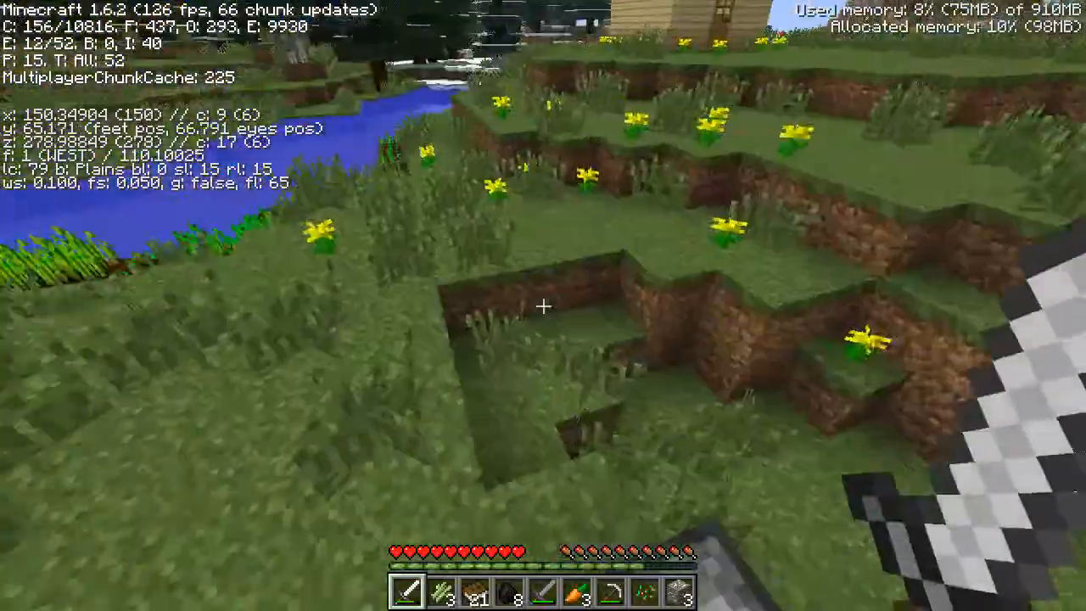
mouse_move(543, 306)
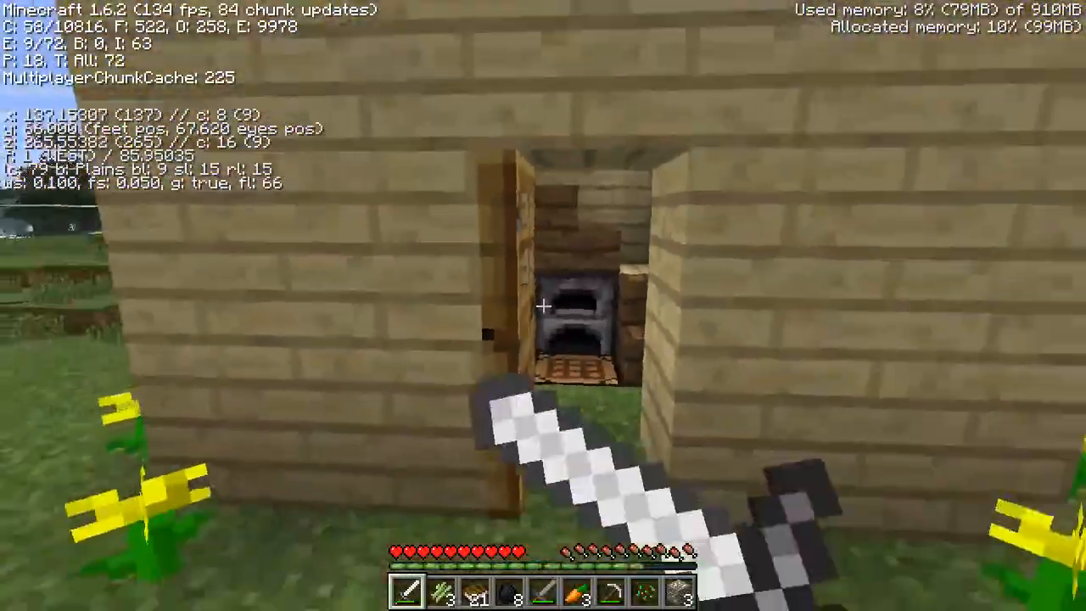
mouse_move(543, 305)
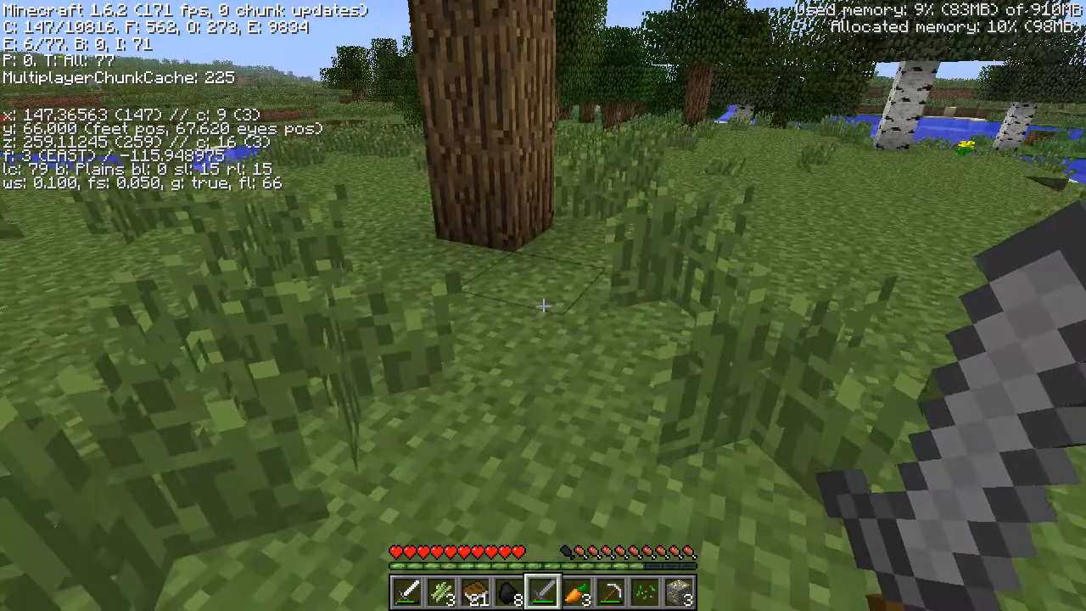
Pause the game beside the oak tree near the birches.
key(Escape)
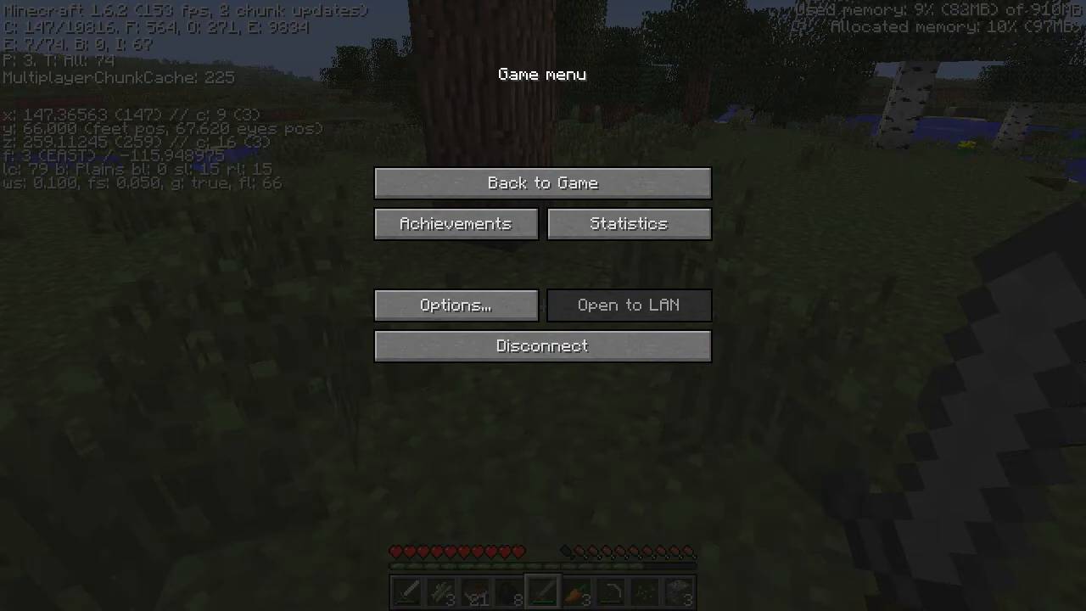
Return to the game from the menu and look over the plains by the house.
click(543, 183)
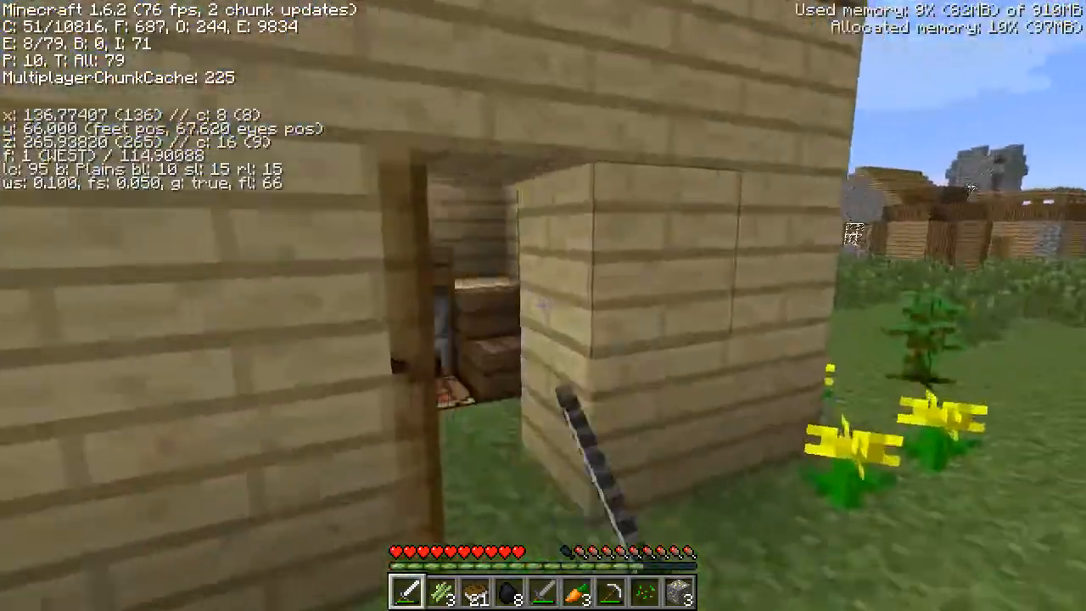
mouse_move(543, 305)
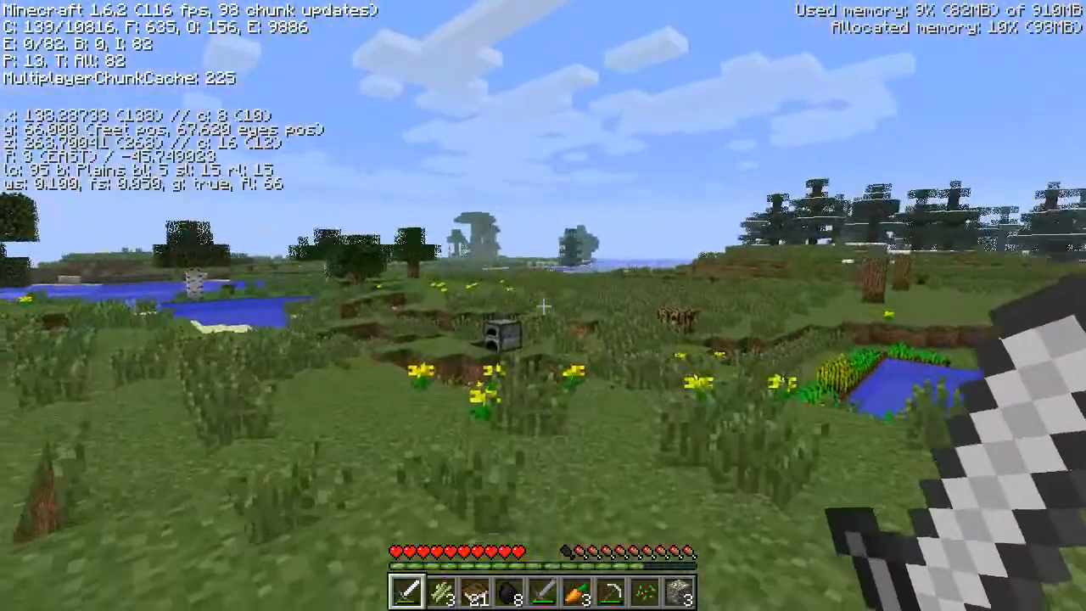